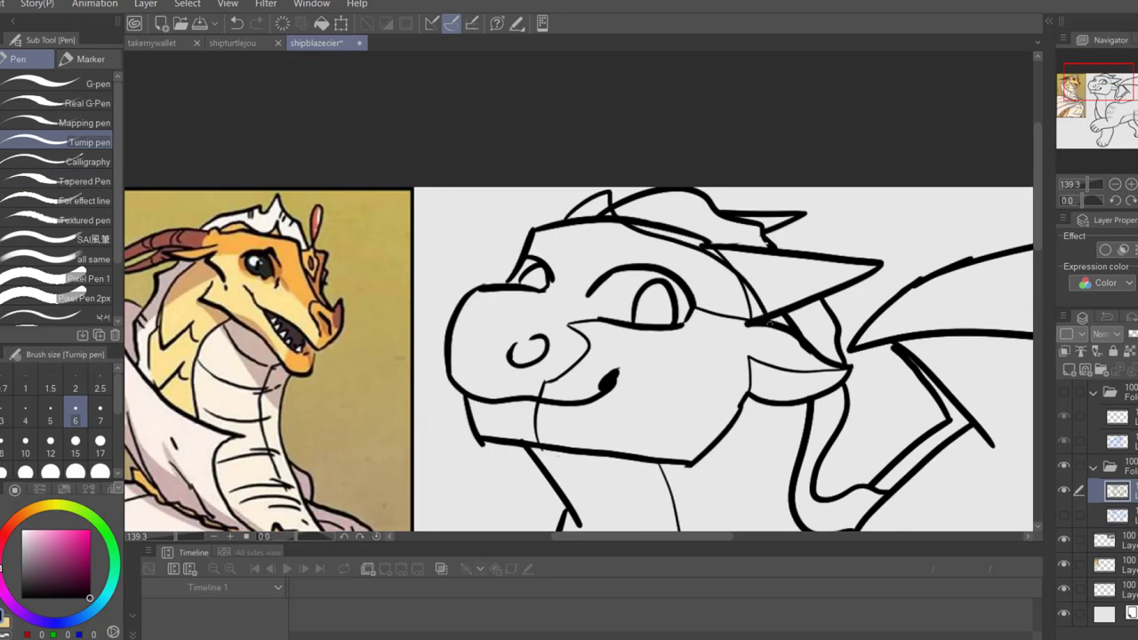
Ink oval scale shapes along the top of the dragon's head with the Pen tool
{"action": "left_click_drag", "start_coordinate": [569, 213], "coordinate": [764, 320]}
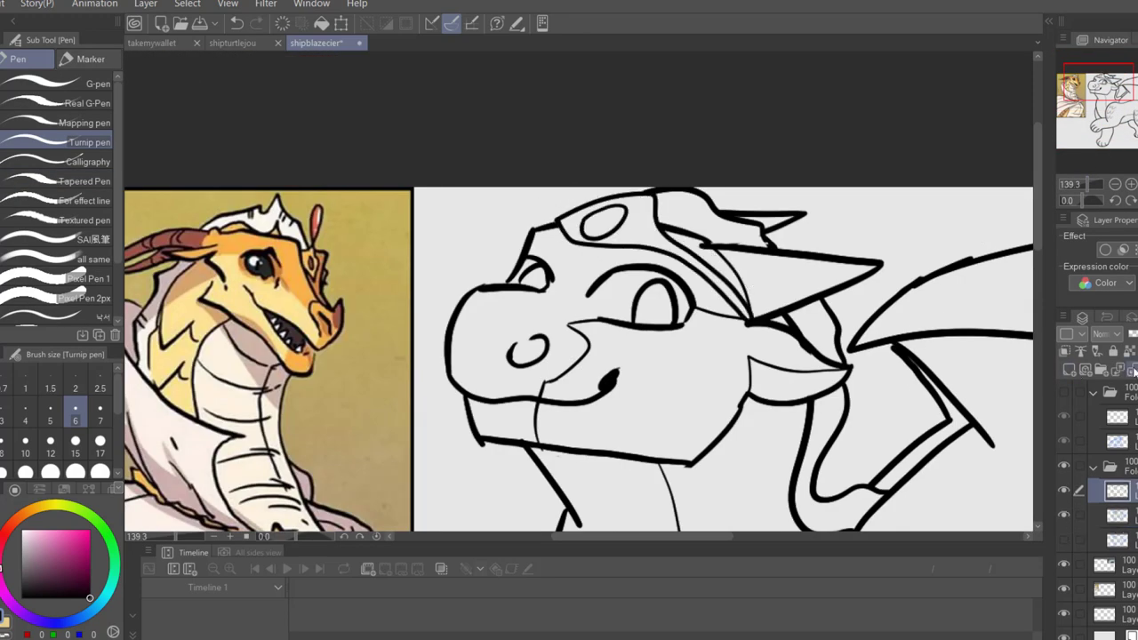